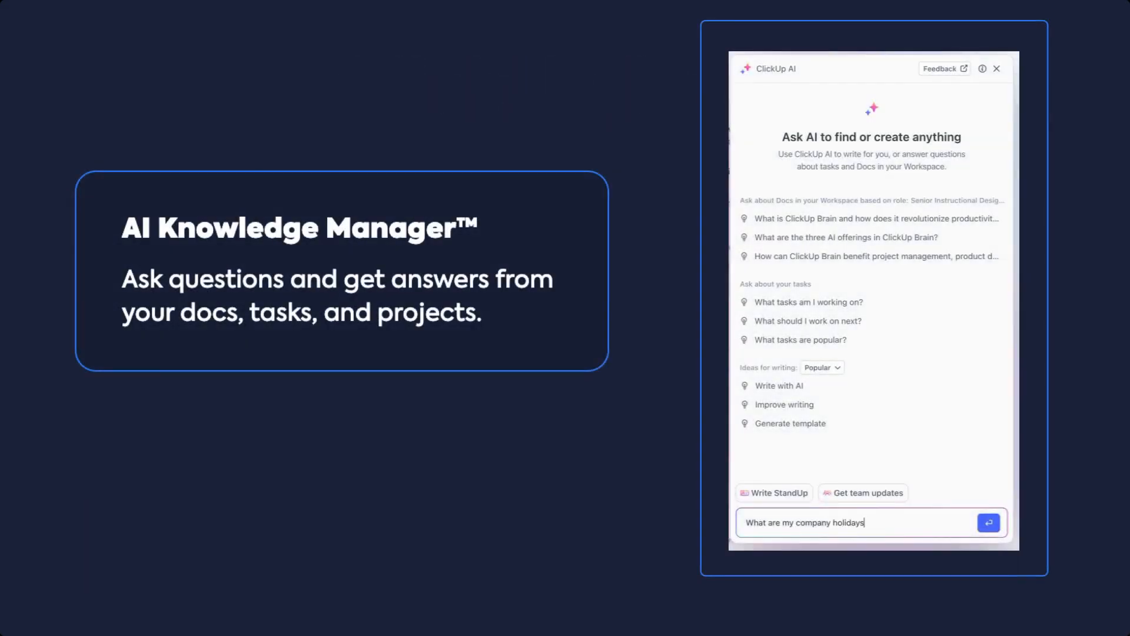
Step: Submit the question 'What are my company holidays' to ClickUp AI
{"action": "left_click", "coordinate": [988, 522]}
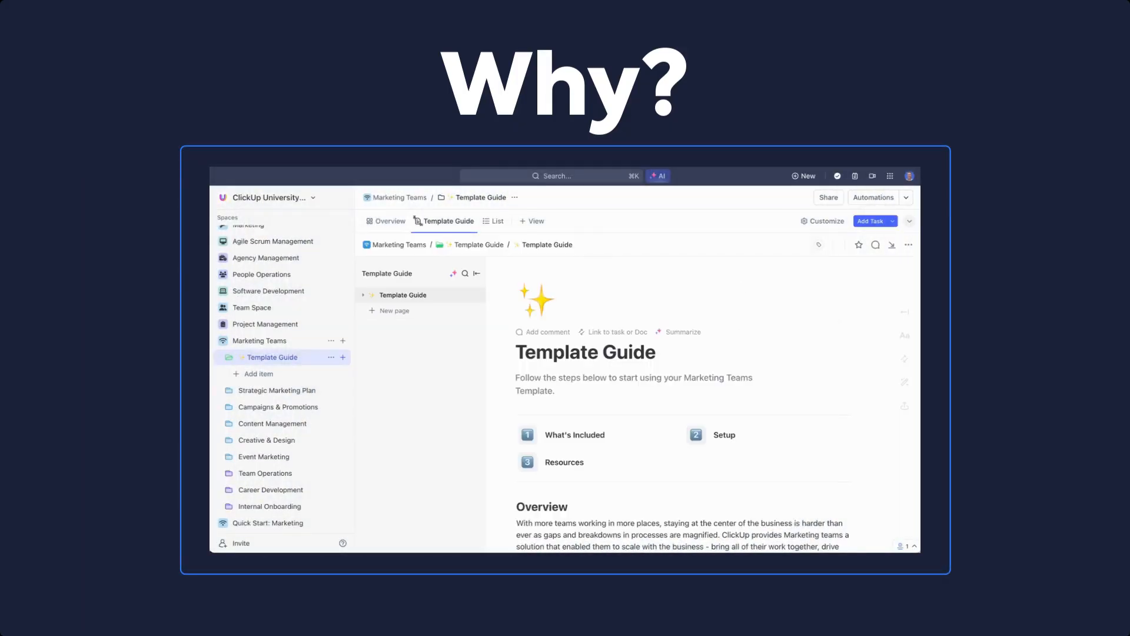
Step: Show the Automations builder for the Marketing Teams Template Guide list
{"action": "left_click", "coordinate": [657, 175]}
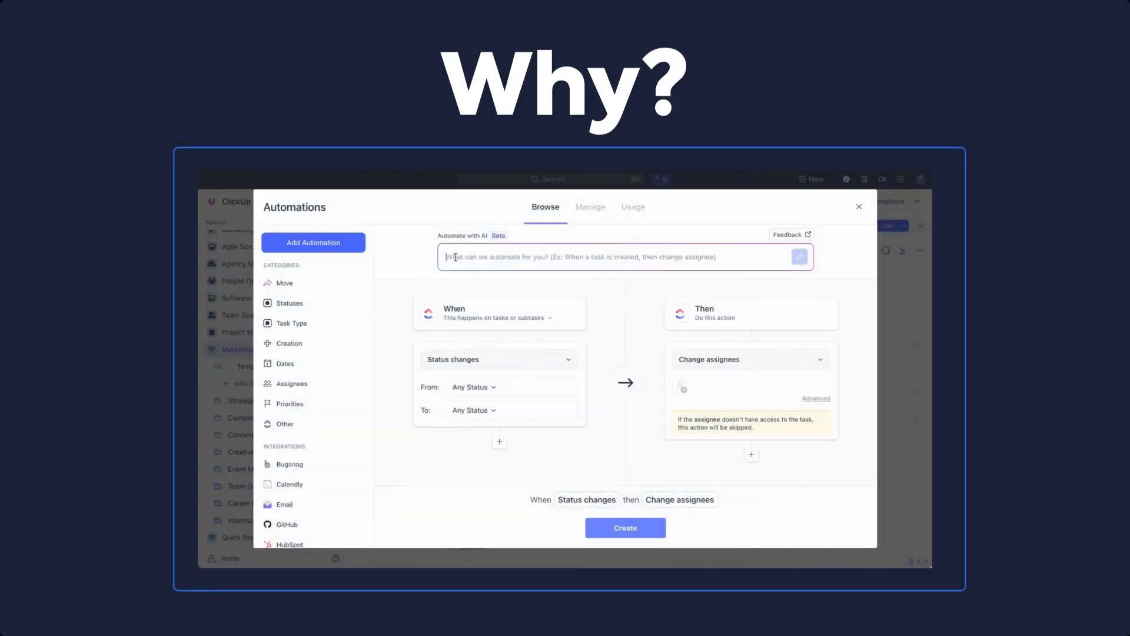
Step: Create the AI rule 'When a new task is created, change assignee to me', then request an AI task summary
{"action": "type", "text": "When a new task is created, change assignee to me"}
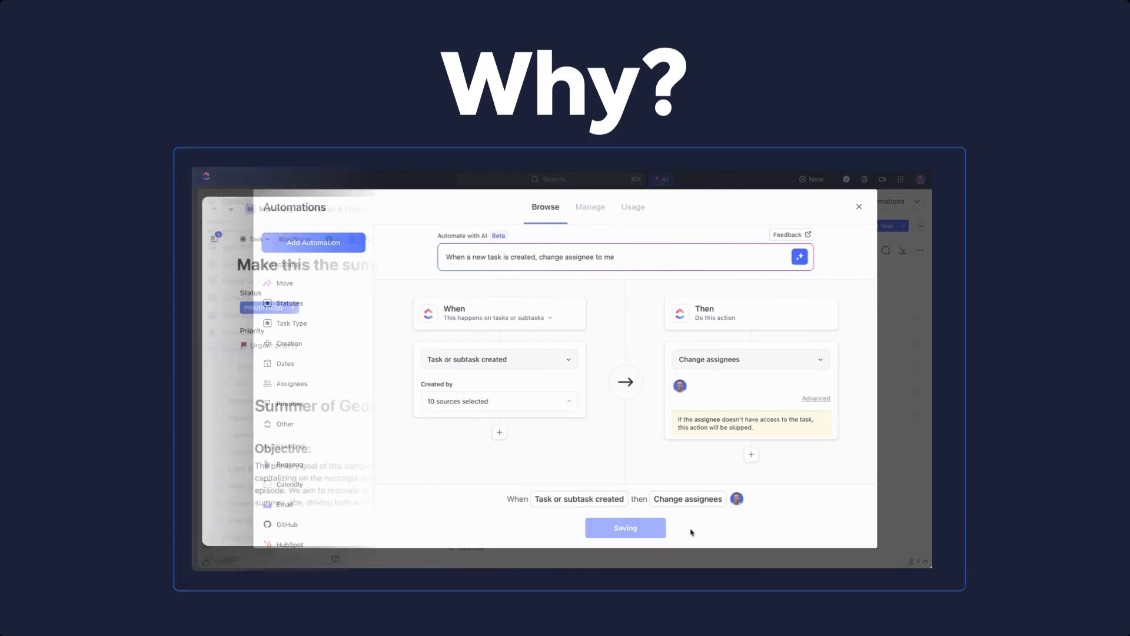
{"action": "left_click", "coordinate": [859, 206]}
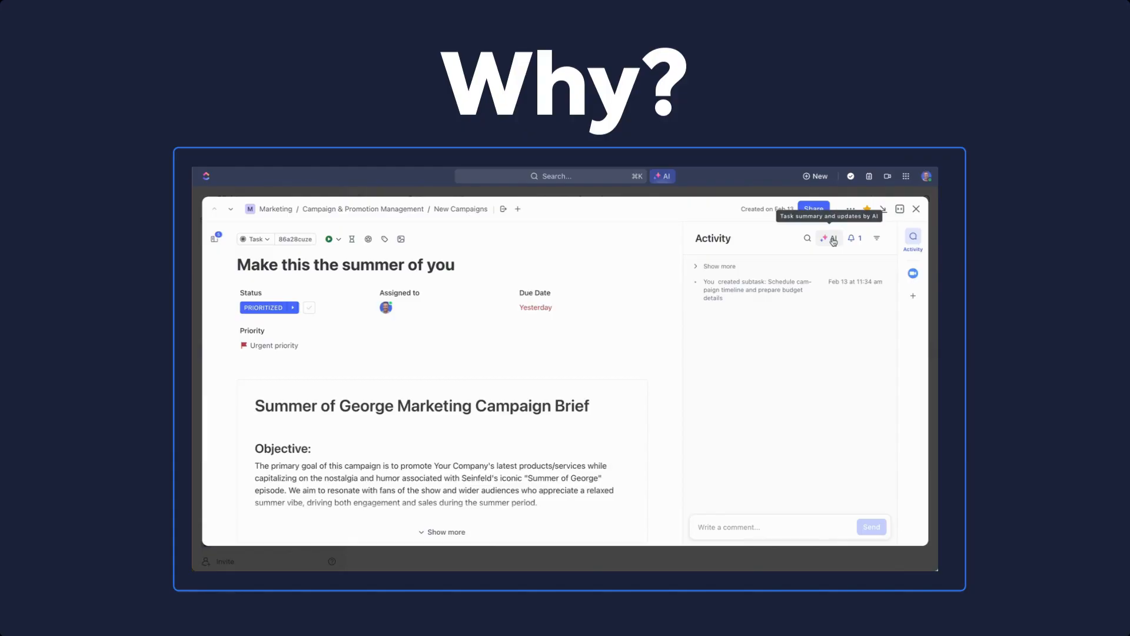
{"action": "left_click", "coordinate": [831, 239]}
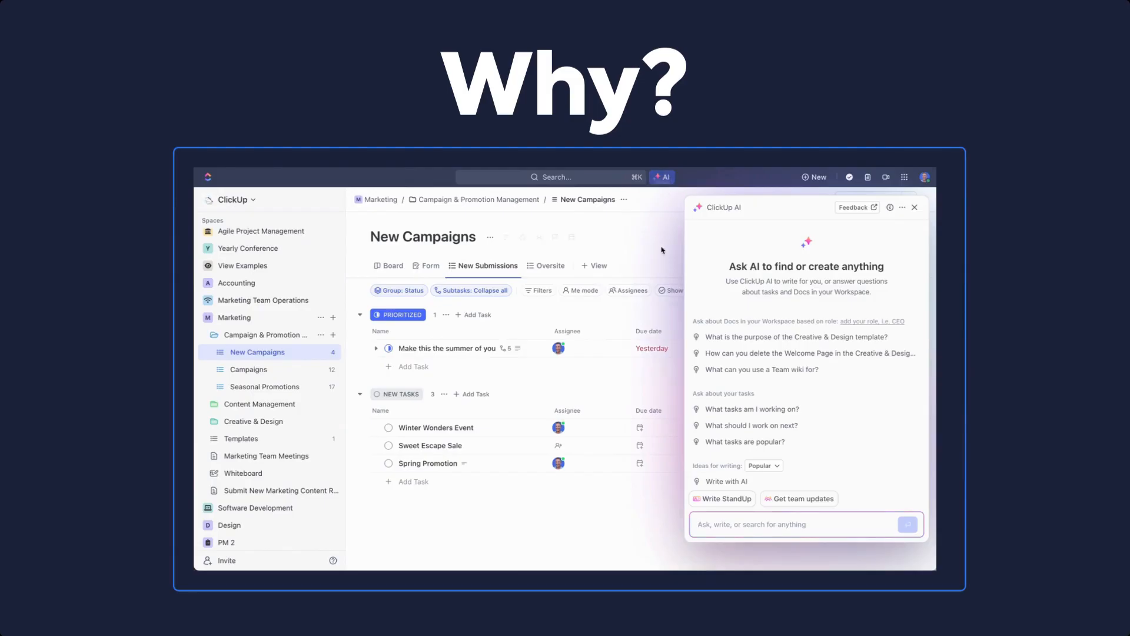
Step: Generate an AI standup covering the last 7 days as a bulleted list
{"action": "left_click", "coordinate": [722, 498]}
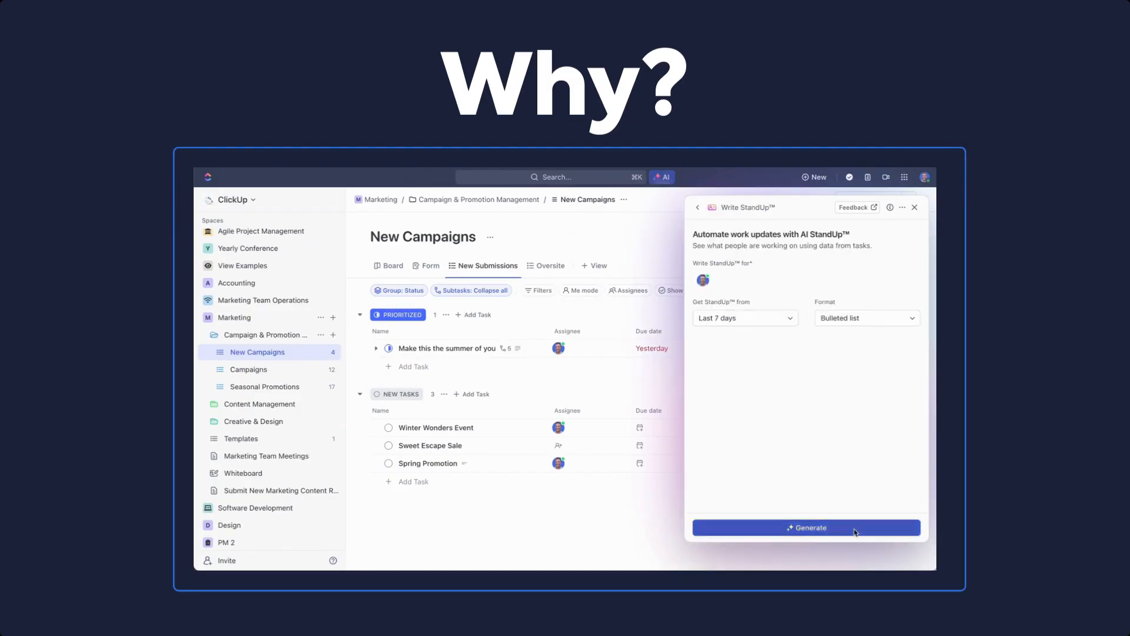
{"action": "left_click", "coordinate": [806, 528]}
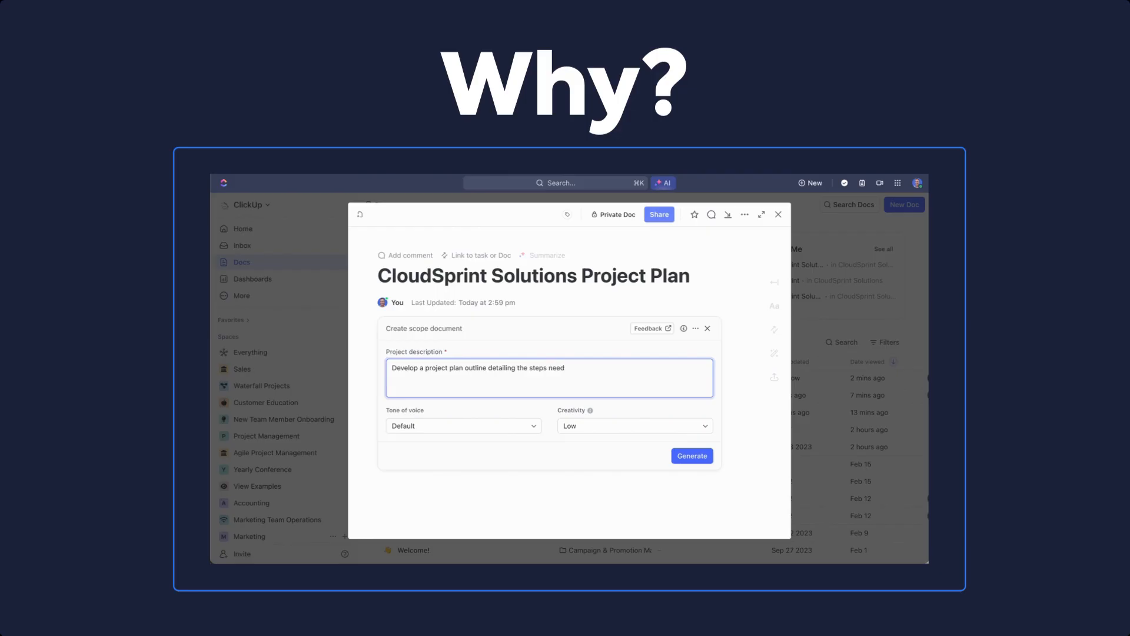
Step: Generate a scope document for creating a new website for CloudSprint Solutions
{"action": "type", "text": "ed to create a new website for CloudSprint S"}
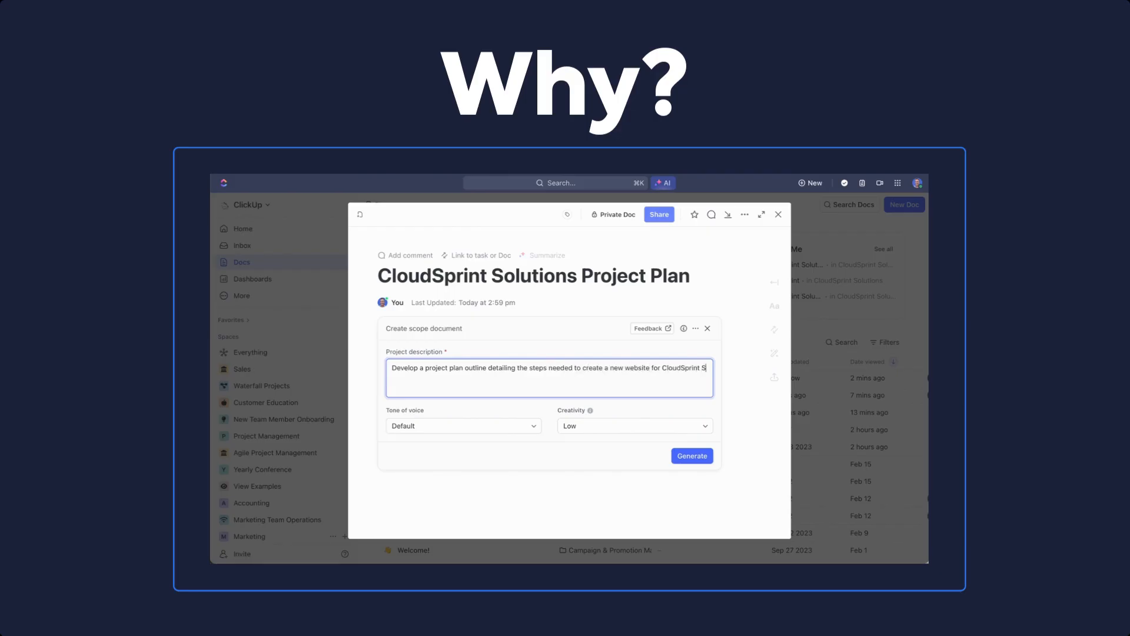
{"action": "left_click", "coordinate": [689, 454]}
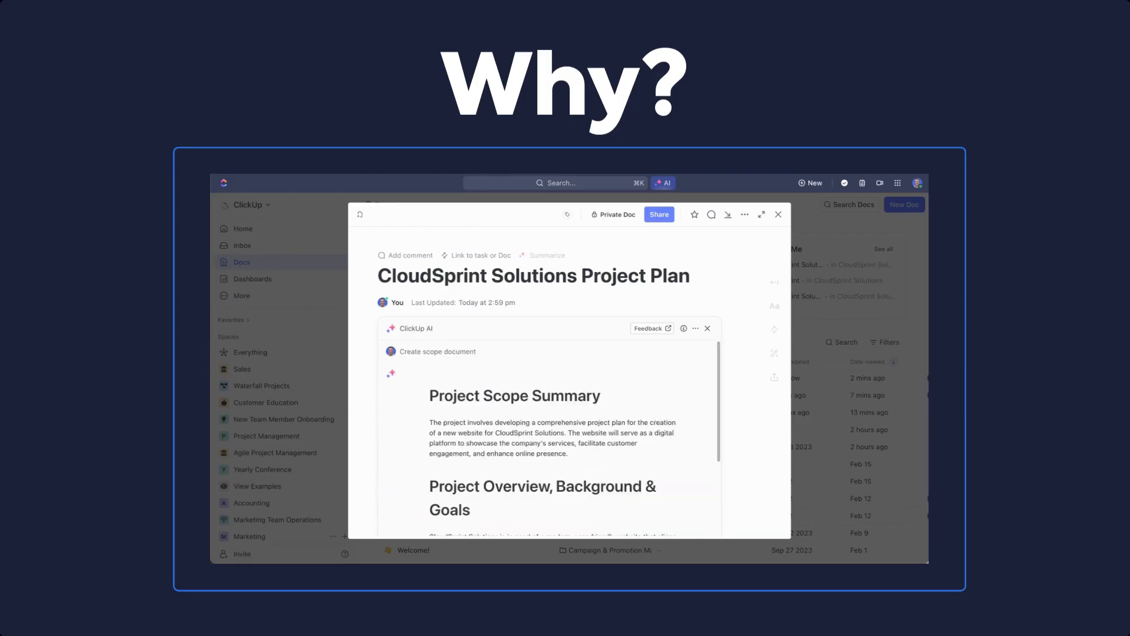